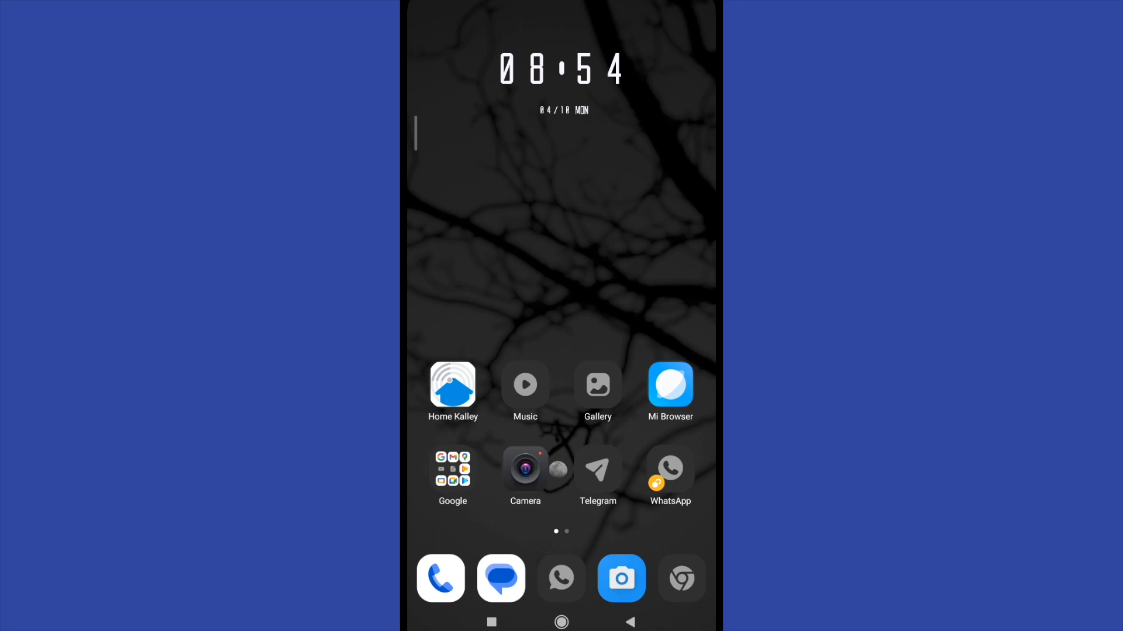
- Open instagram.com in the phone's browser to load the home feed
{"action": "scroll", "scroll_direction": "left", "scroll_amount": 3}
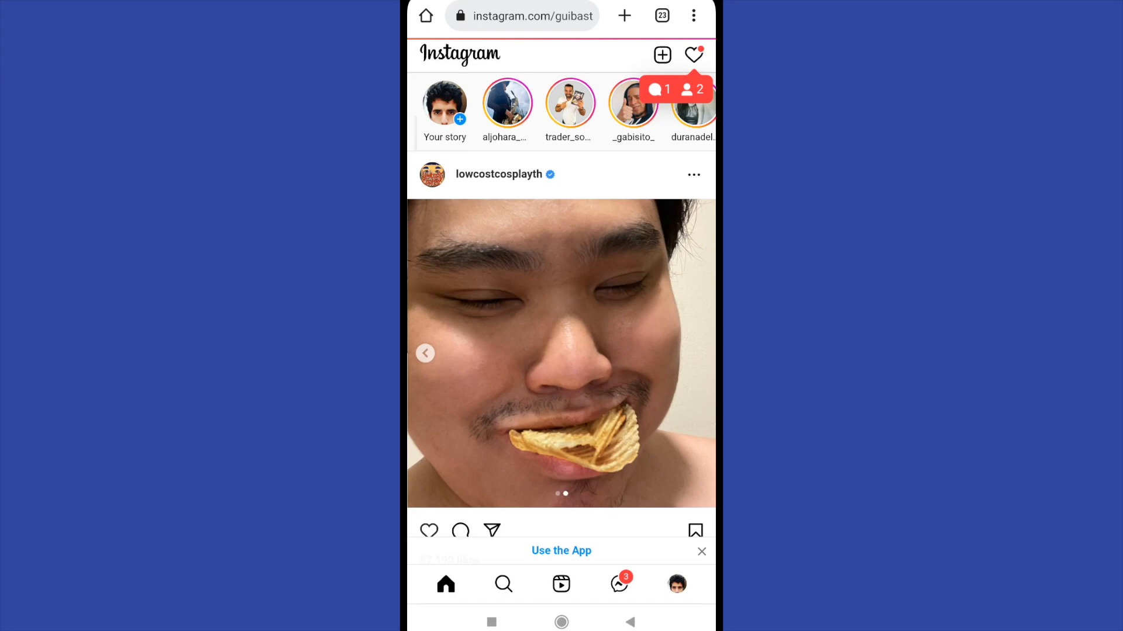
- Go to Privacy and security settings and scroll down to Data Download
{"action": "left_click", "coordinate": [675, 583]}
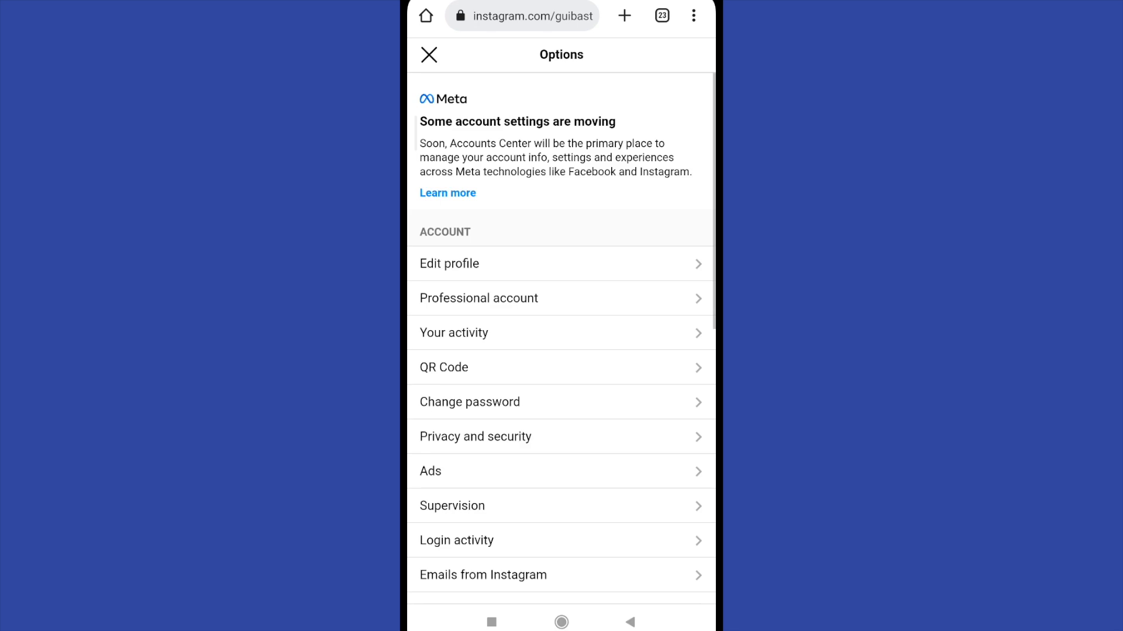
{"action": "left_click", "coordinate": [428, 54]}
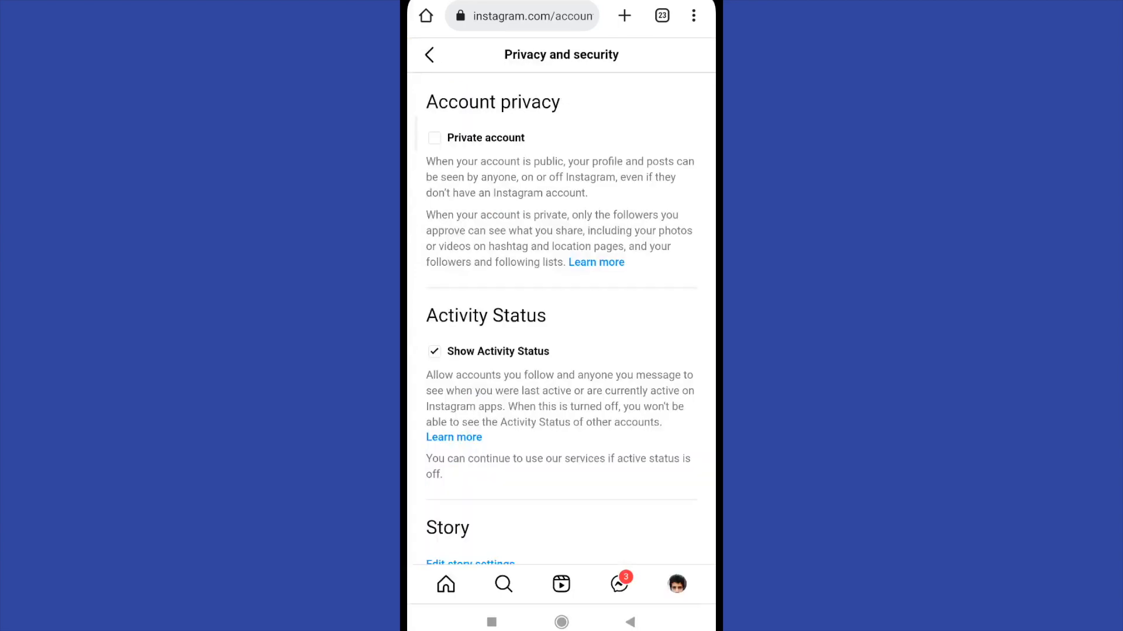
{"action": "scroll", "scroll_direction": "down", "scroll_amount": 3}
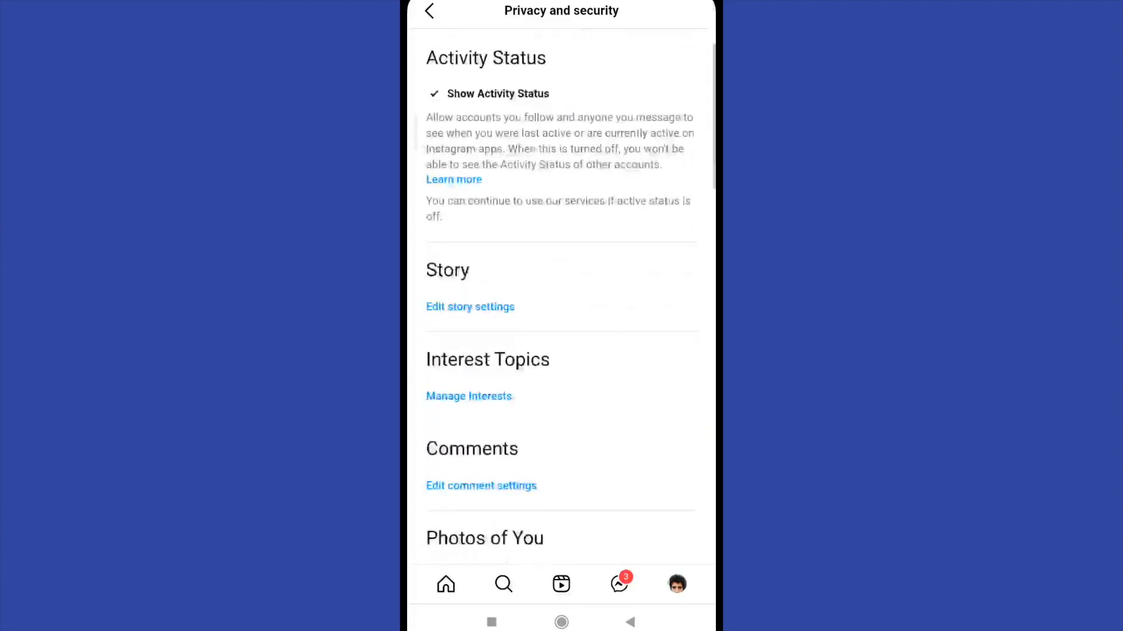
{"action": "scroll", "scroll_direction": "down", "scroll_amount": 3}
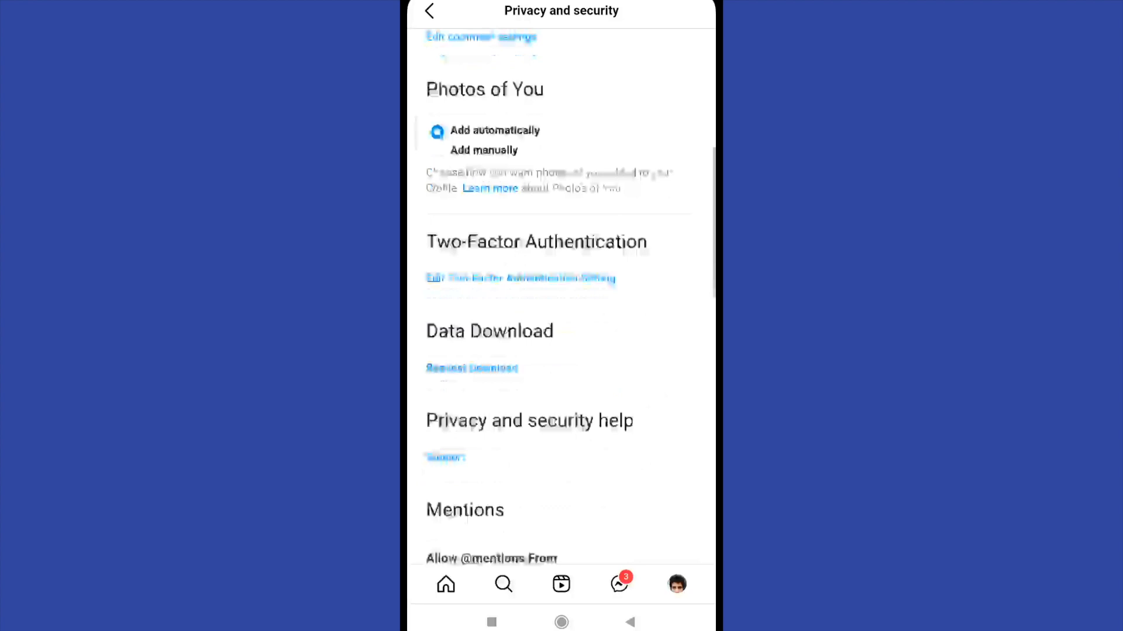
{"action": "scroll", "scroll_direction": "down", "scroll_amount": 3}
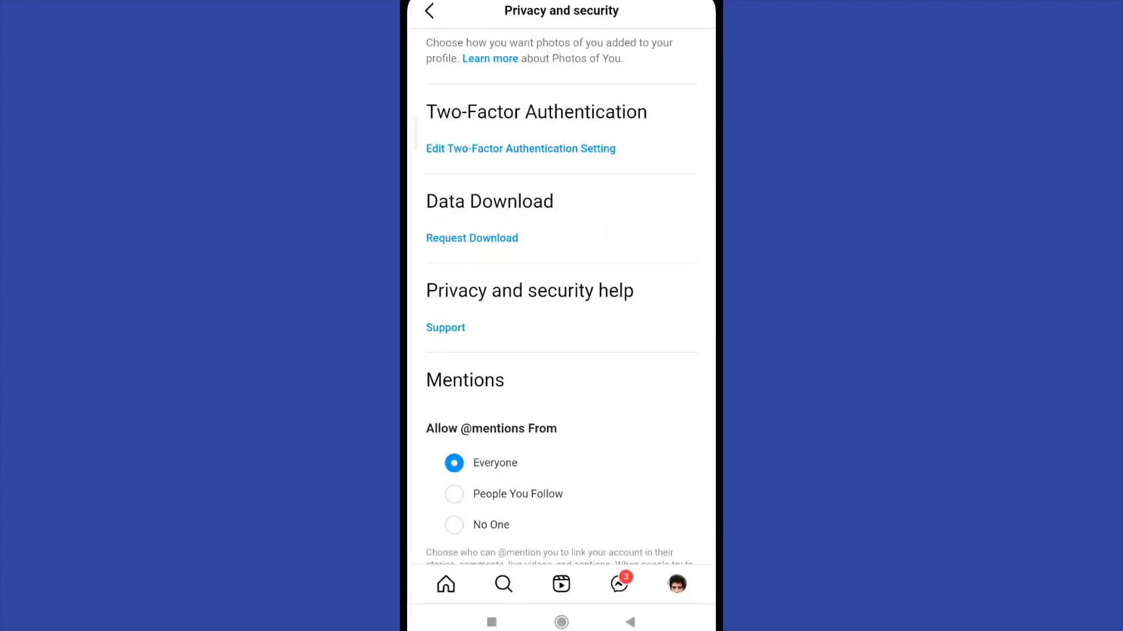
- Request a data download in HTML format and continue to the password prompt
{"action": "left_click", "coordinate": [471, 238]}
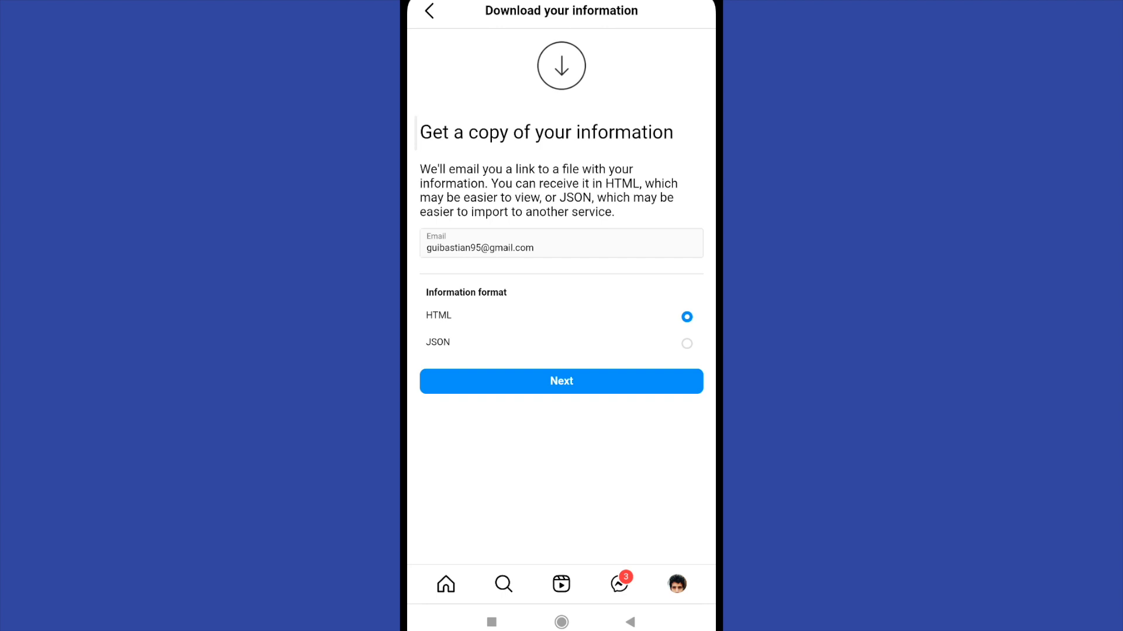
{"action": "left_click", "coordinate": [560, 381]}
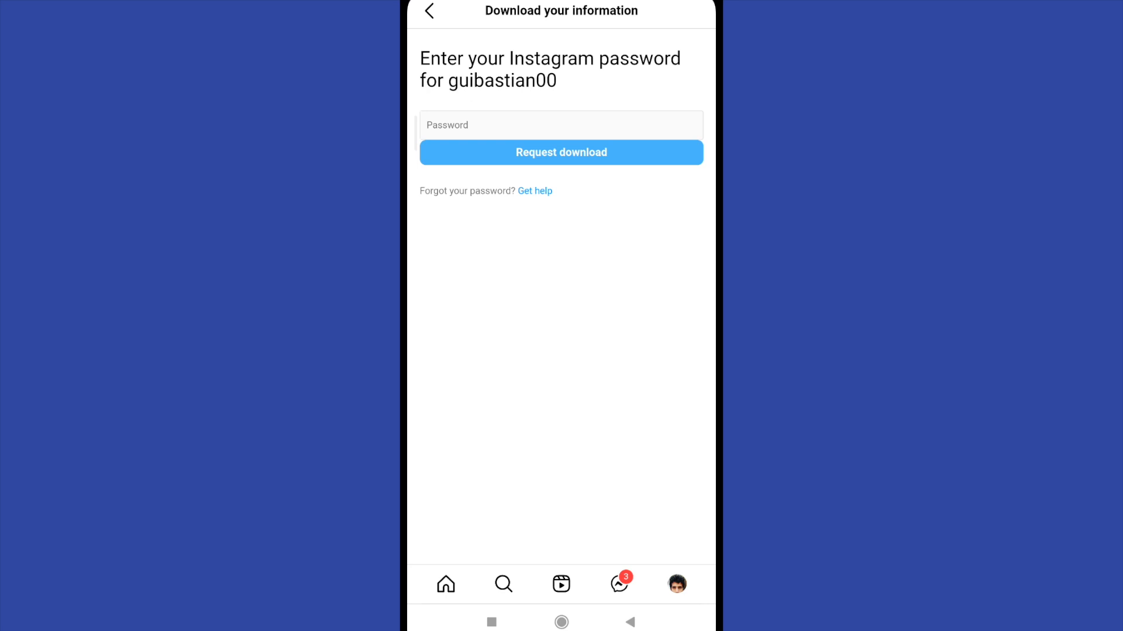